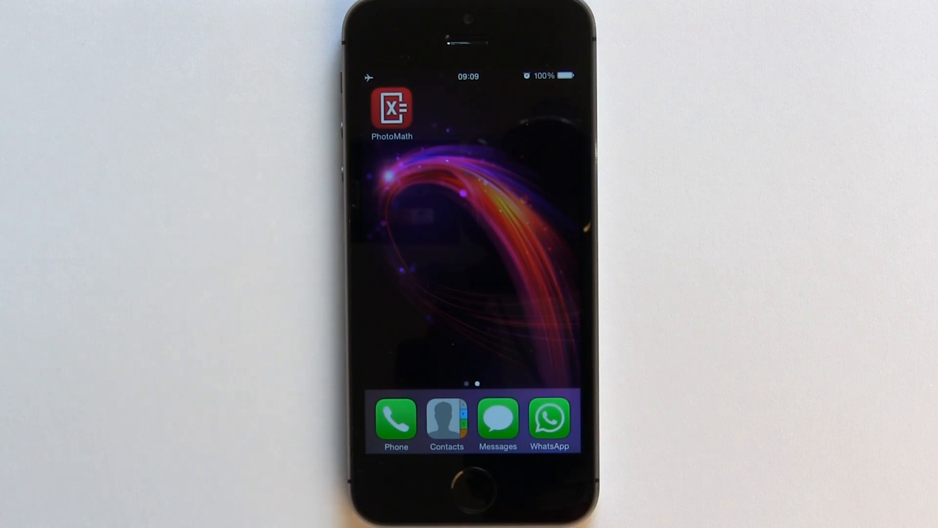
# Launch PhotoMath from the iPhone home screen to open its camera scanner.
pyautogui.click(391, 110)
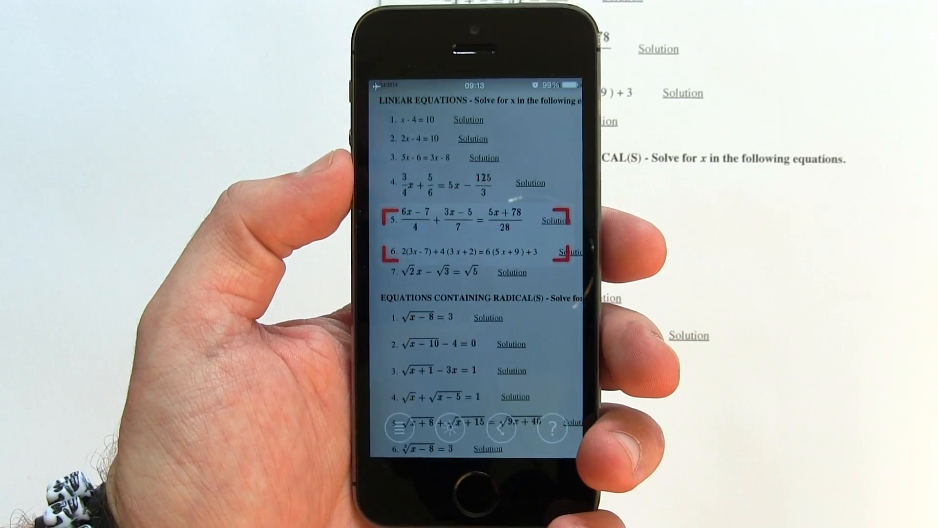
# Scan worksheet equation 5, get x = 3, and open its solving steps.
pyautogui.click(568, 252)
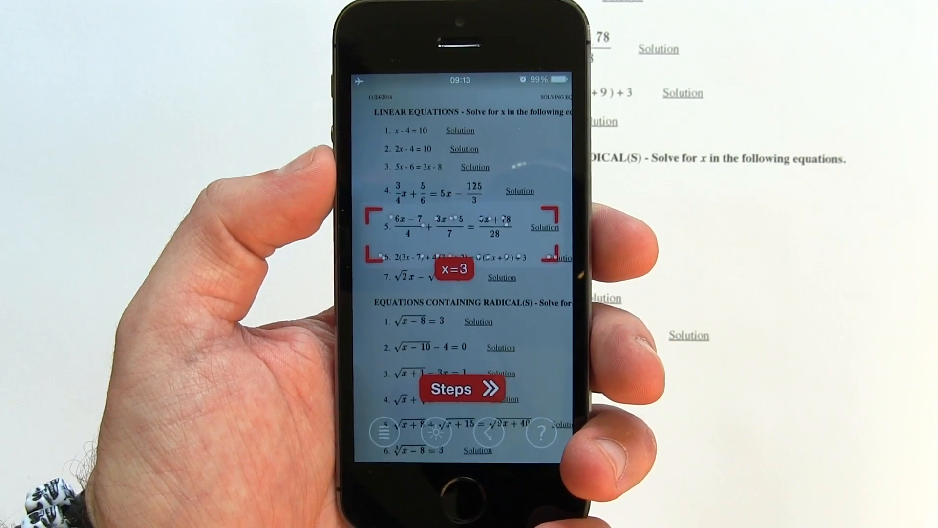
pyautogui.click(460, 389)
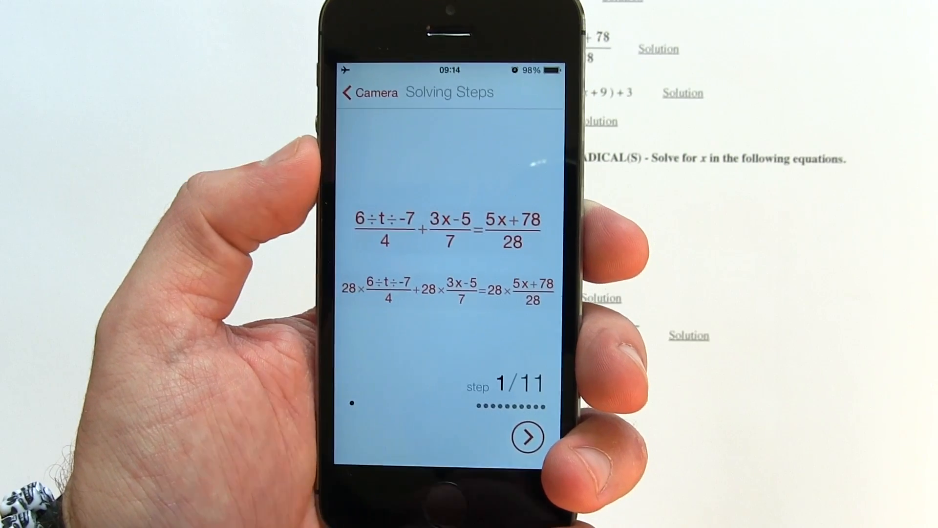
# Advance the solving steps from 1/11 through 3/11, then bring up scan history.
pyautogui.click(527, 435)
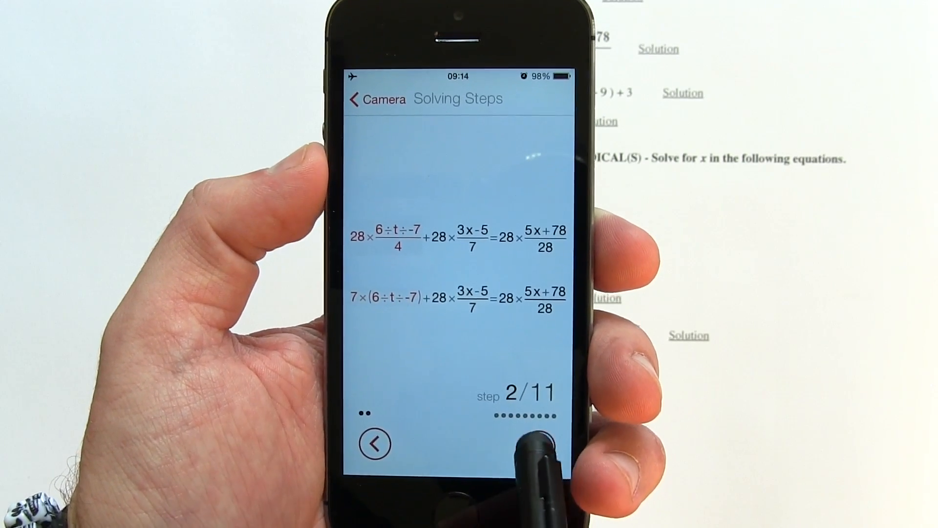
pyautogui.click(539, 449)
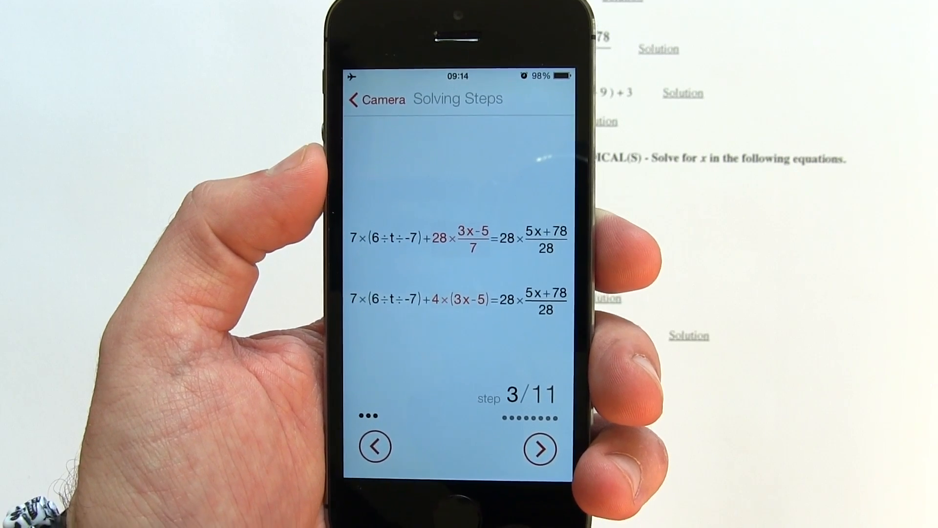
pyautogui.click(376, 99)
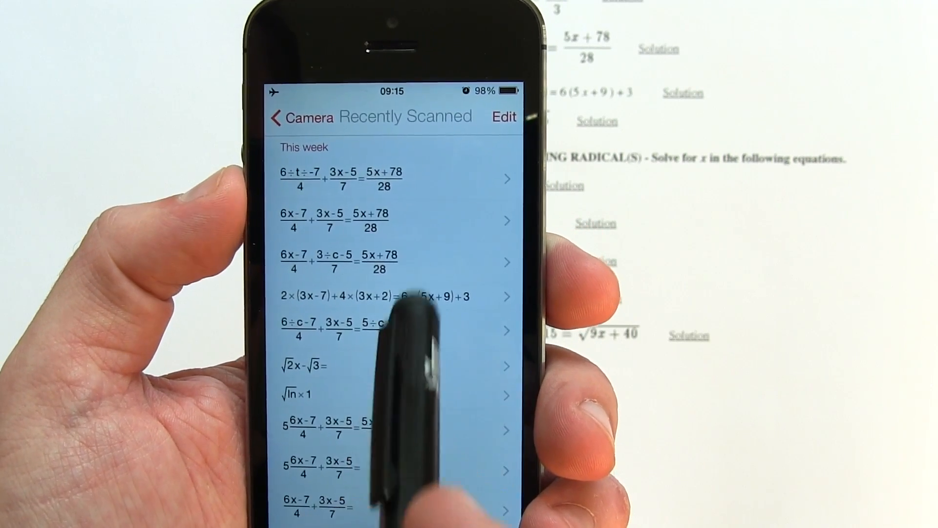
# Scroll through this week's Recently Scanned equations list.
pyautogui.scroll(-3)
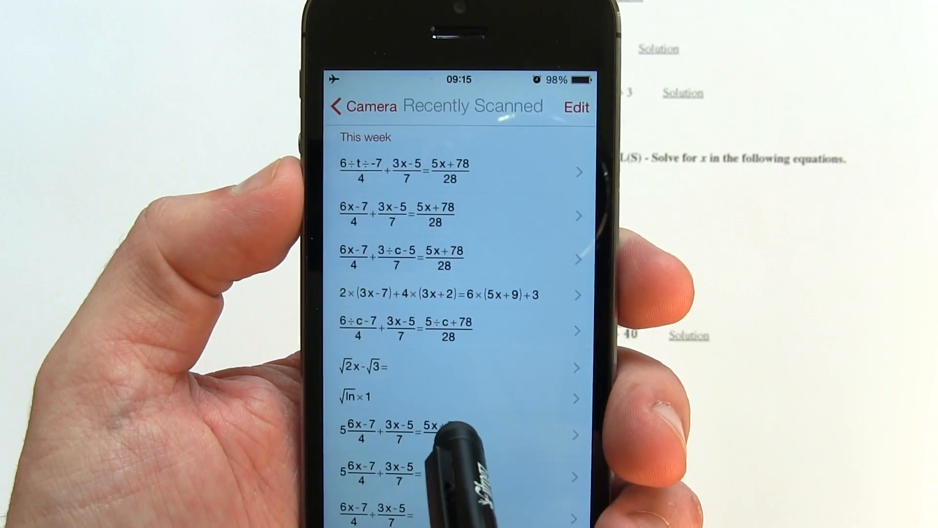
pyautogui.scroll(-3)
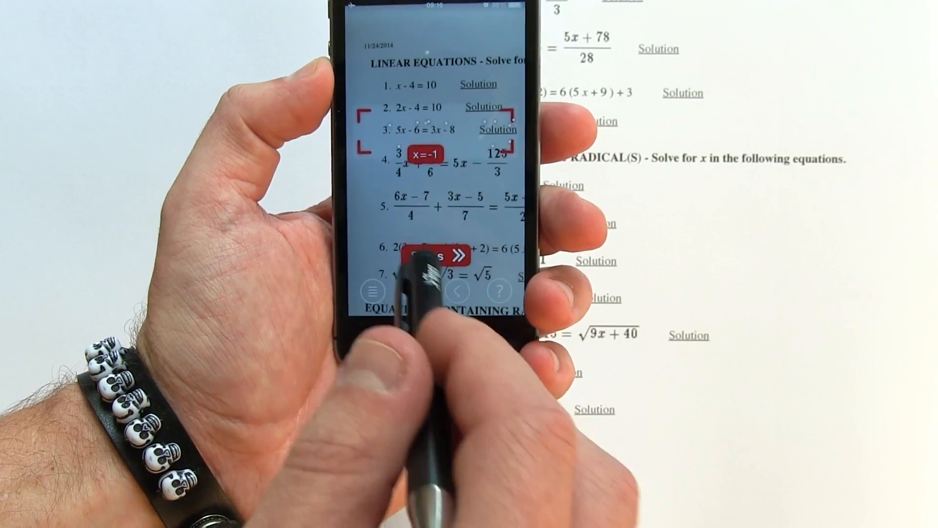
# Open steps for 5x − 6 = 3x − 8 and advance to step 2/4 (5x − 3x = −2).
pyautogui.click(437, 255)
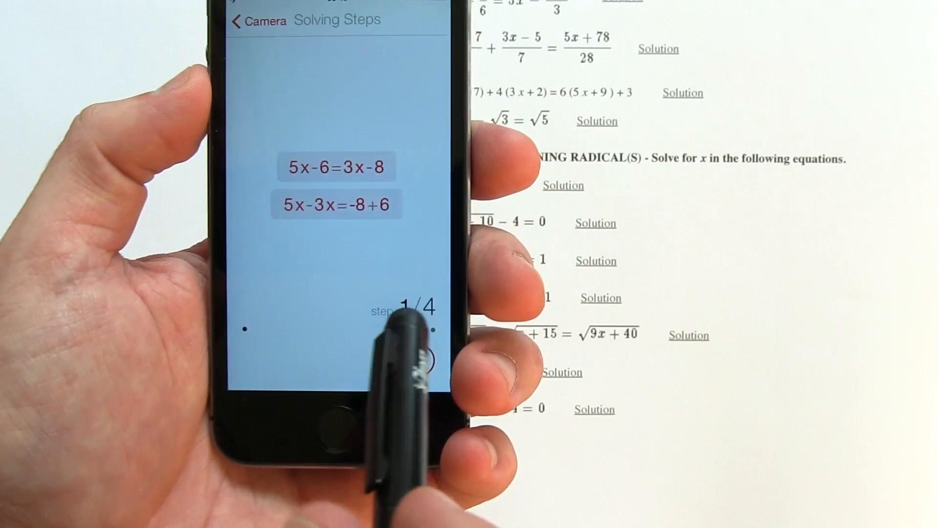
pyautogui.click(424, 378)
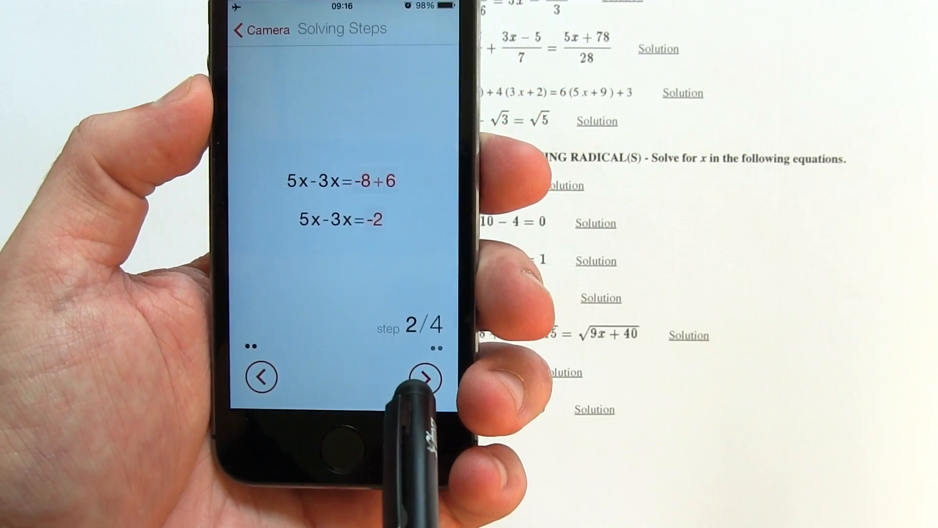